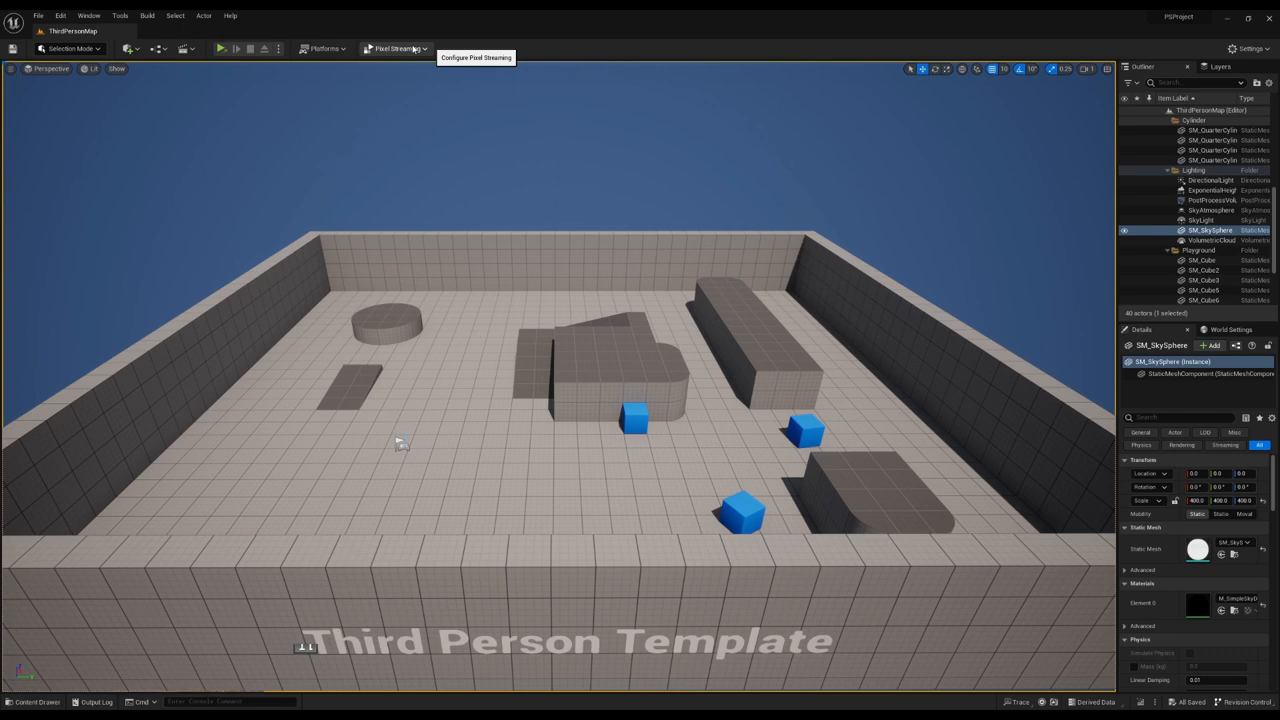
Show the Pixel Streaming toolbar options with streamer port 8888 and viewer port 80.
left_click(397, 48)
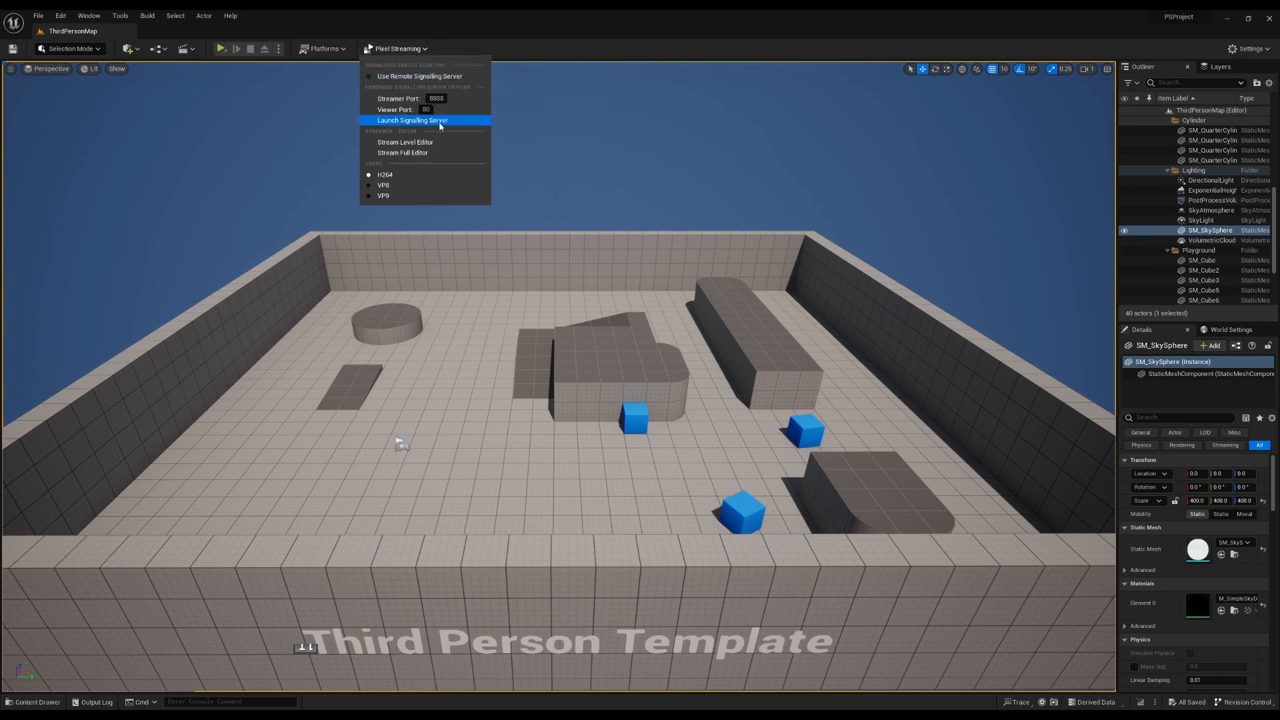
mouse_move(440, 120)
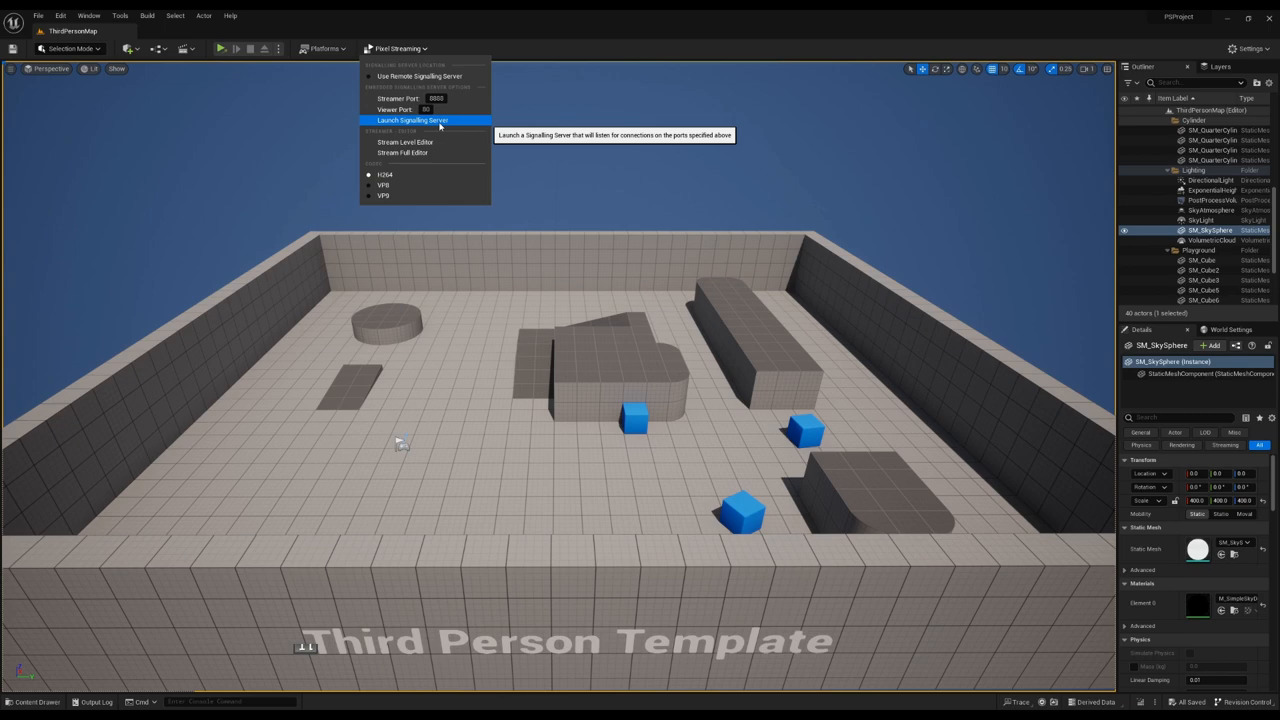
mouse_move(439, 131)
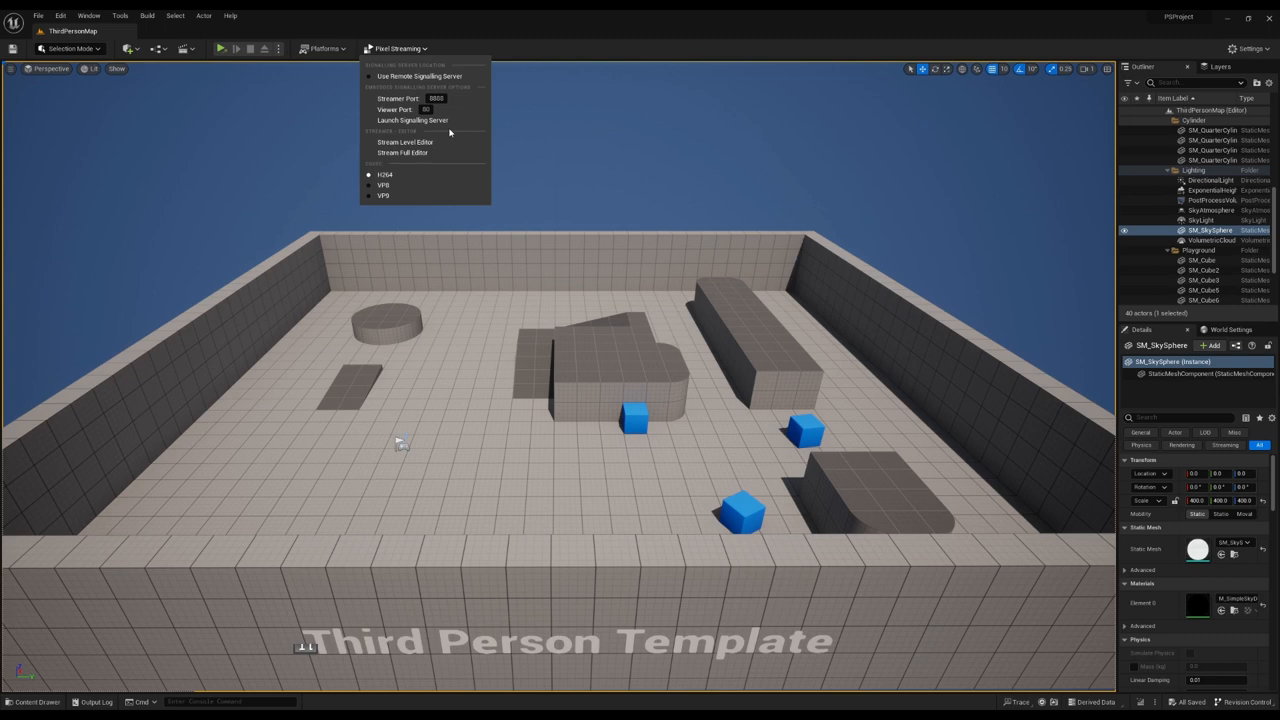
mouse_move(422, 120)
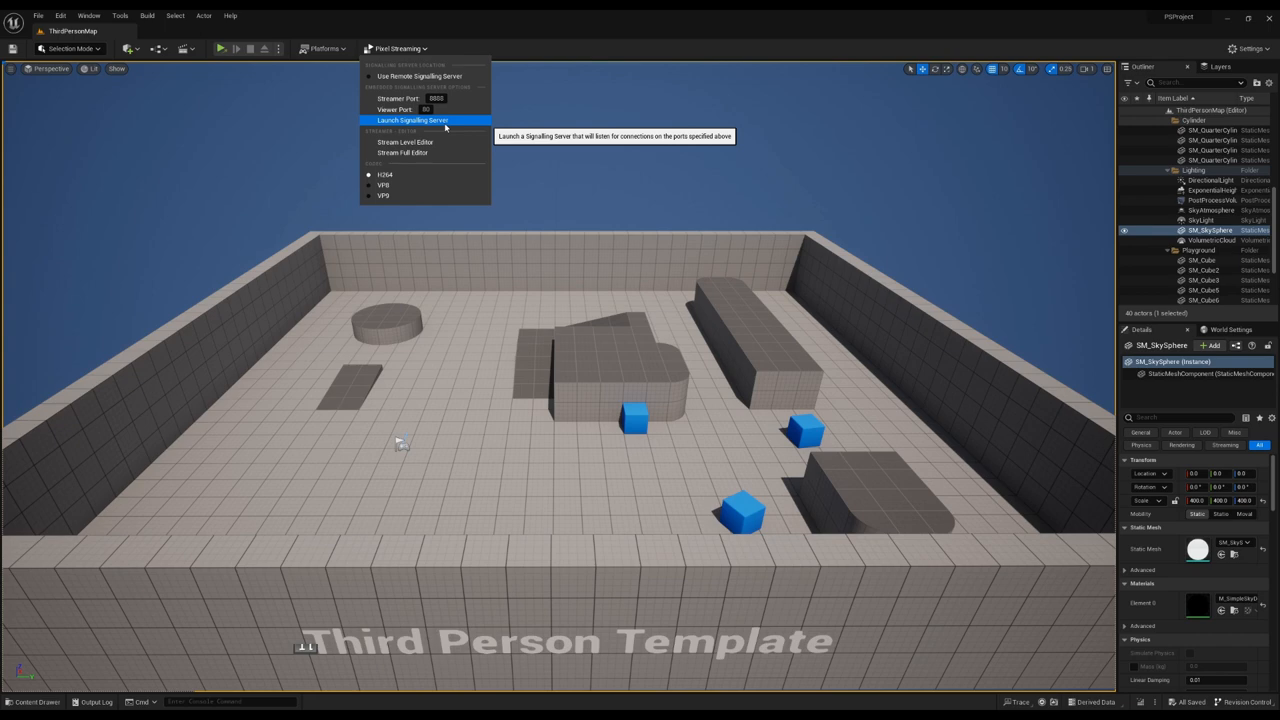
mouse_move(484, 62)
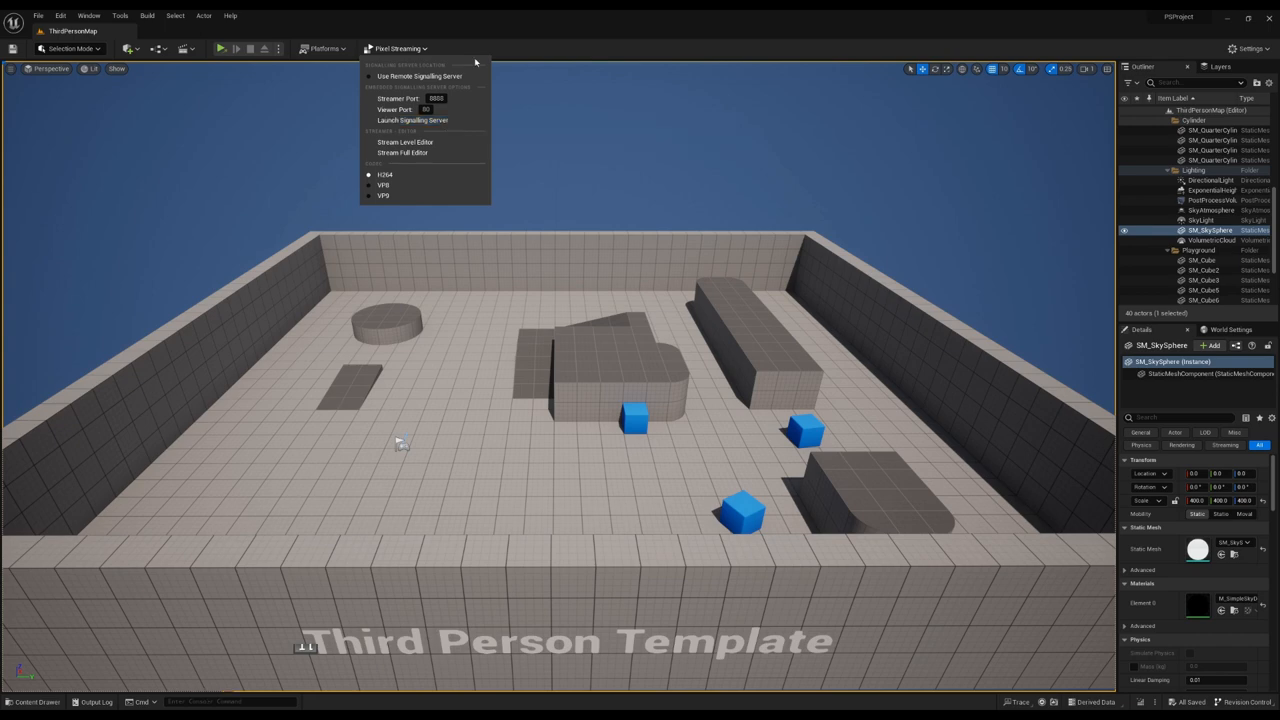
mouse_move(458, 63)
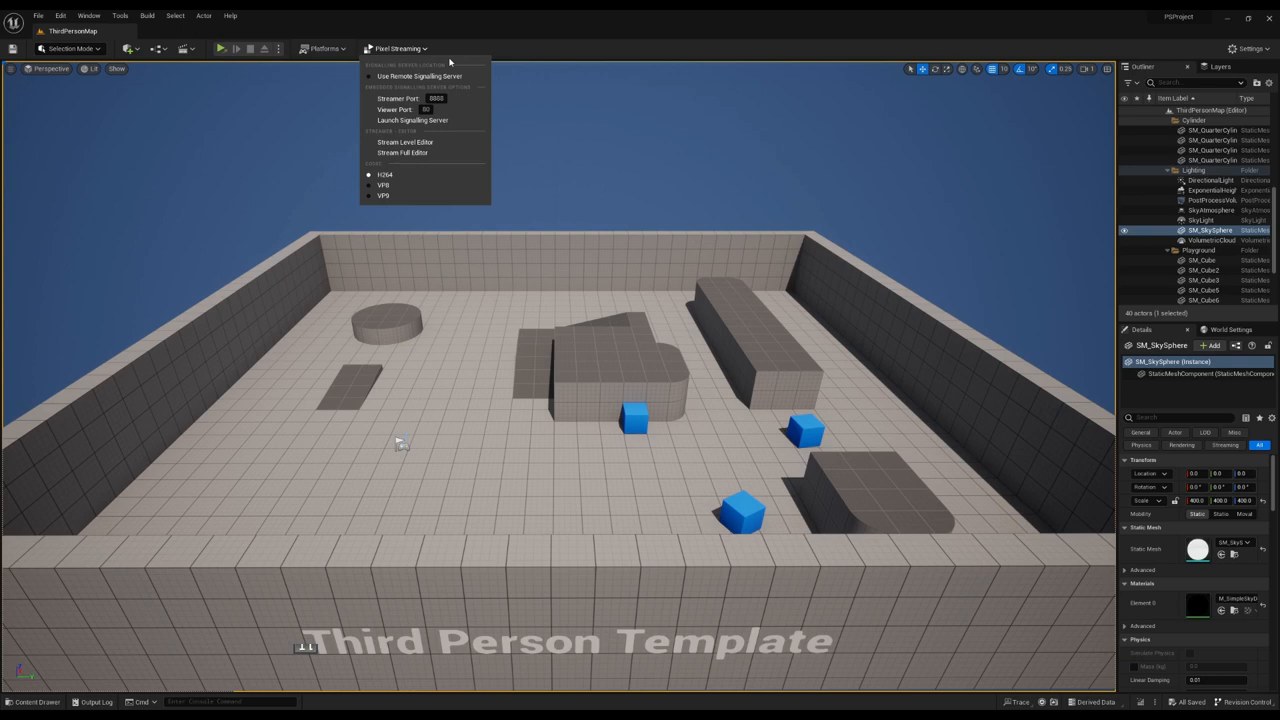
mouse_move(414, 75)
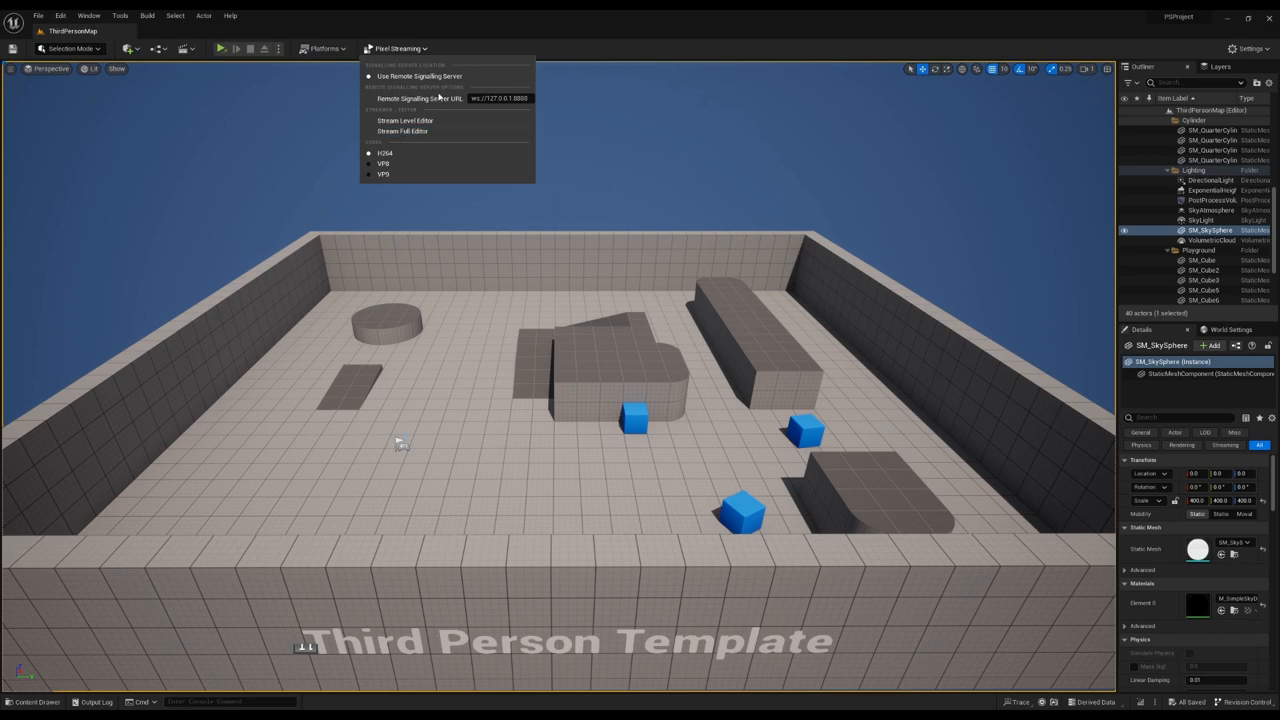
mouse_move(428, 76)
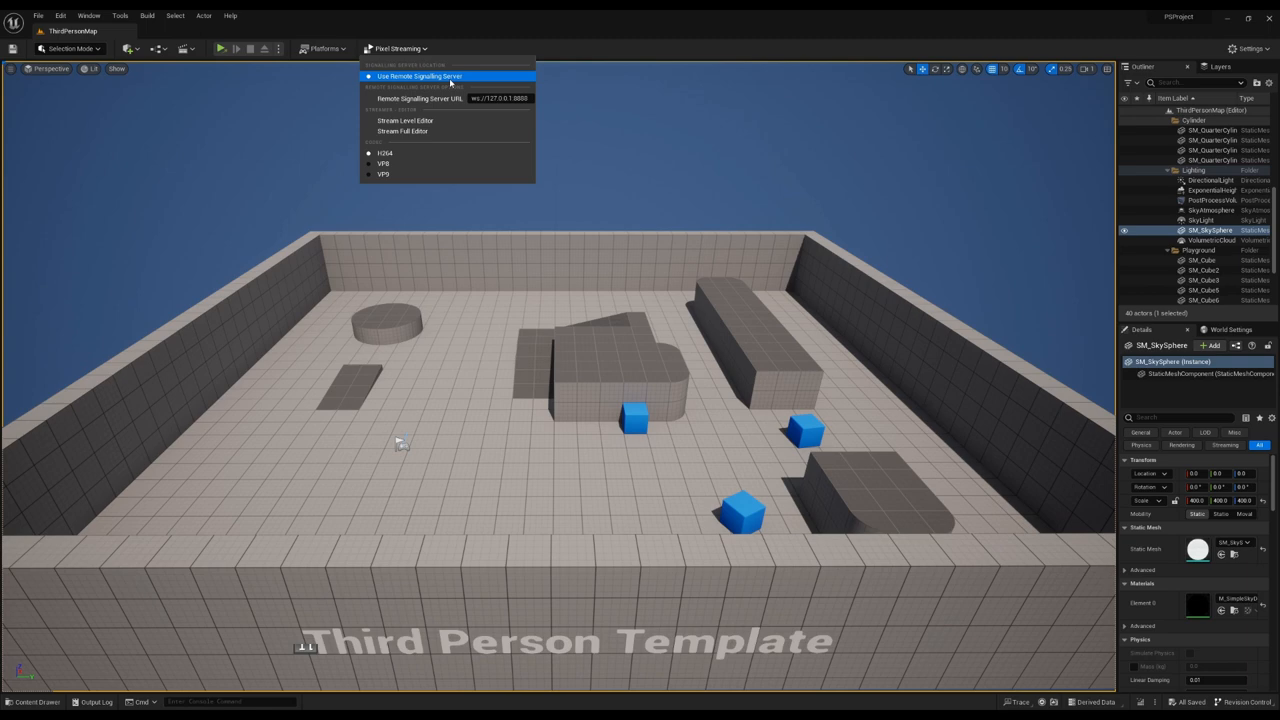
mouse_move(410, 77)
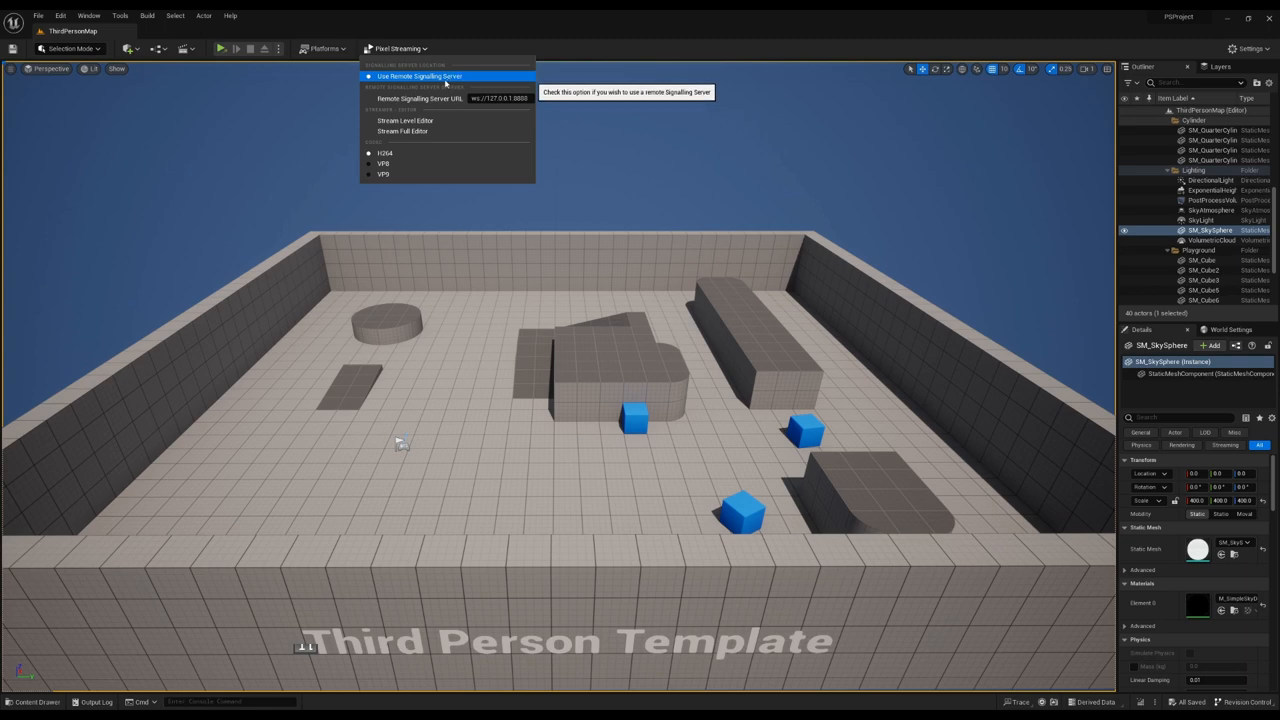
left_click(406, 76)
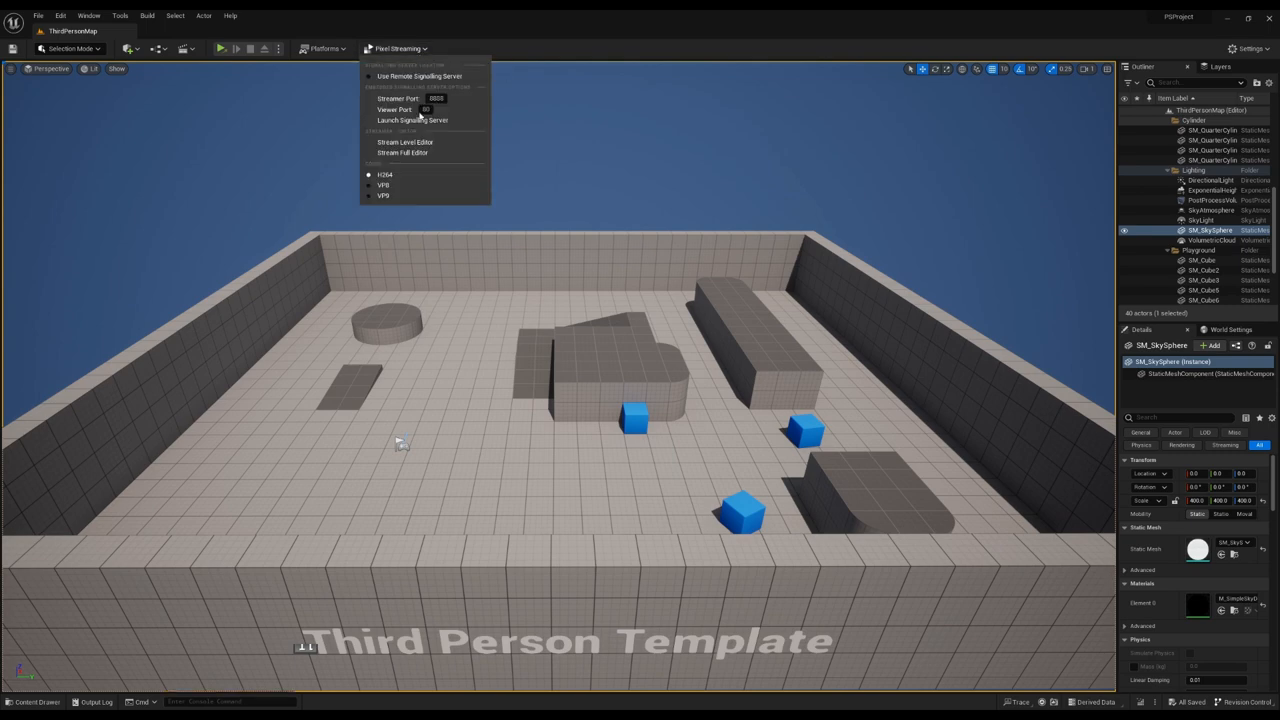
mouse_move(419, 76)
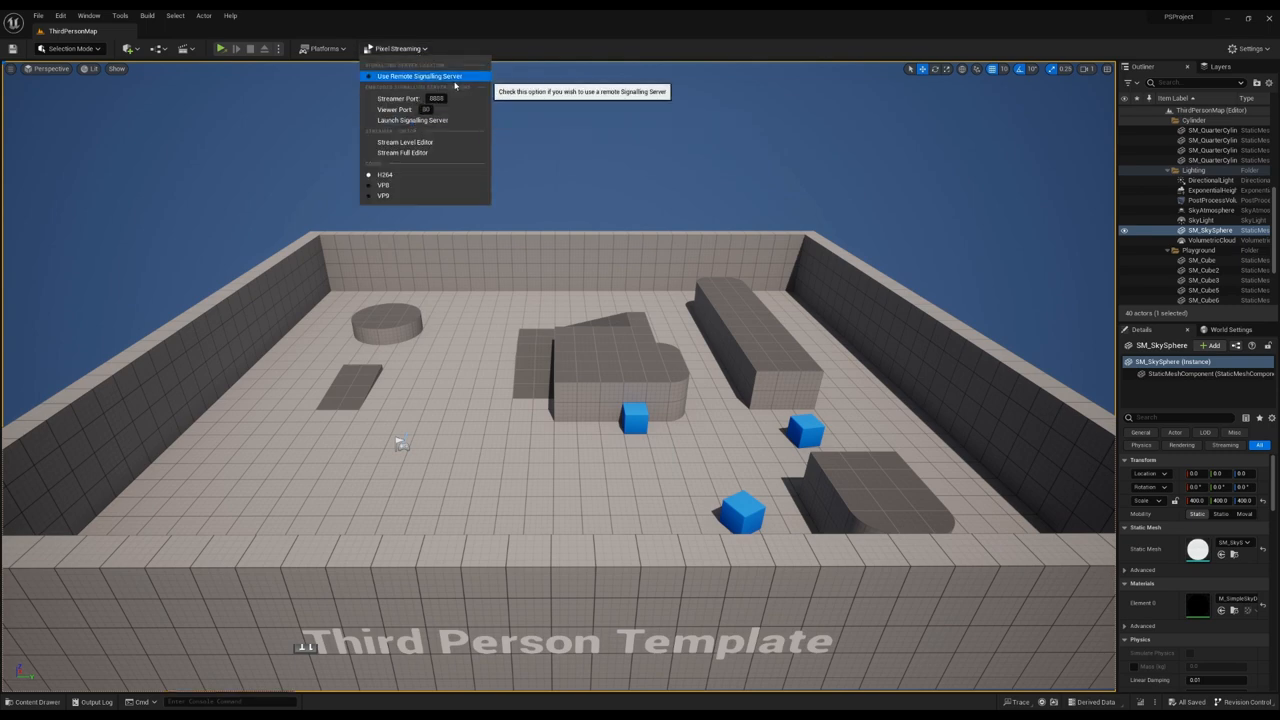
mouse_move(412, 120)
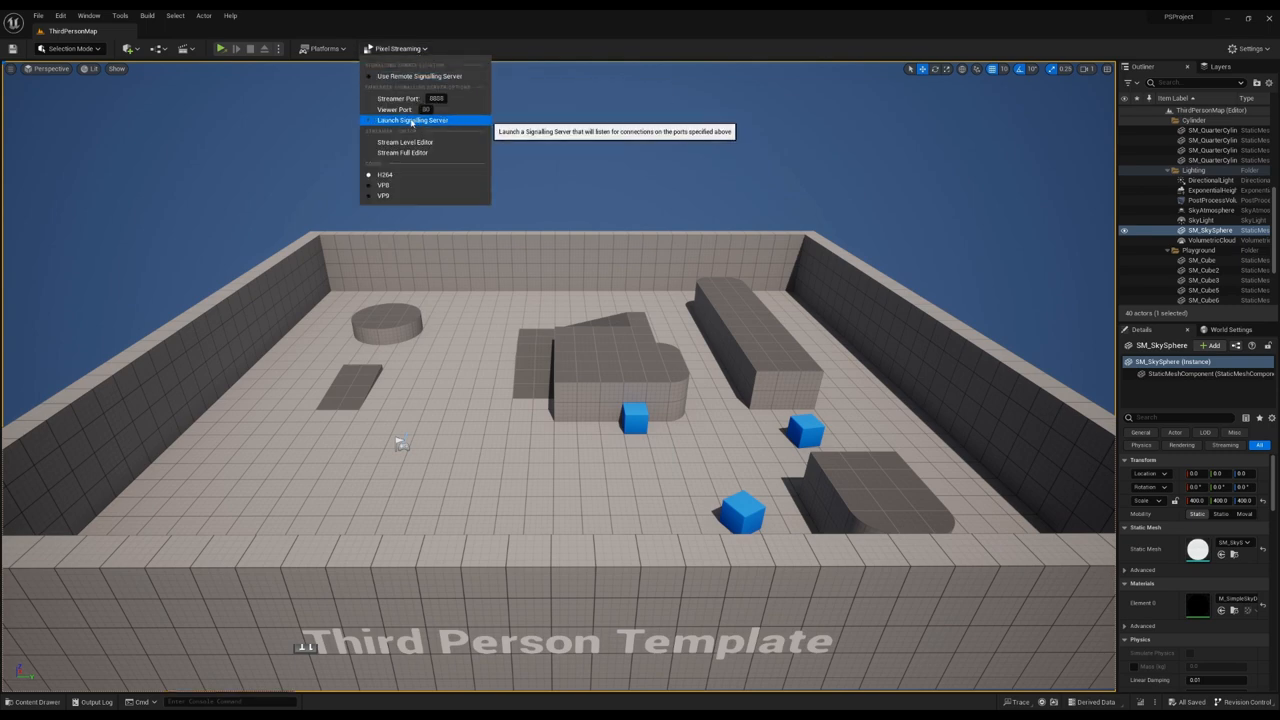
Launch the signalling server and confirm Stop Signalling Server and server URLs appear.
left_click(397, 48)
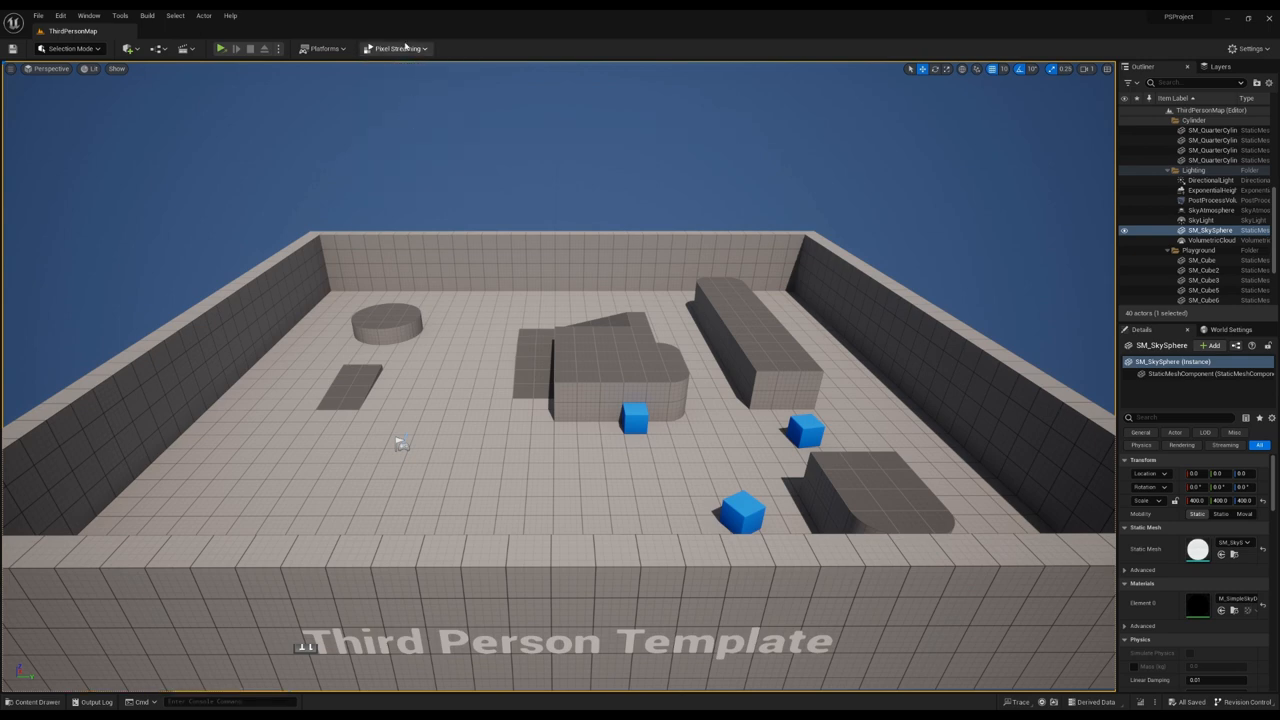
left_click(397, 49)
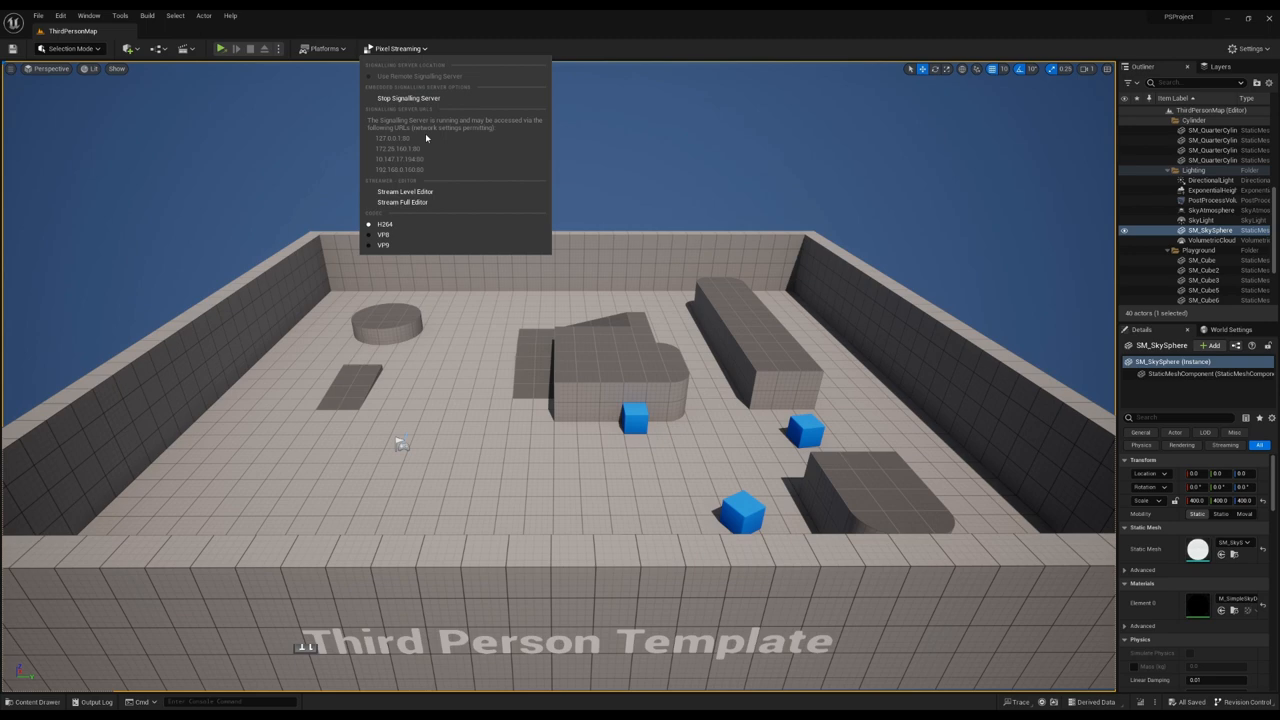
mouse_move(437, 76)
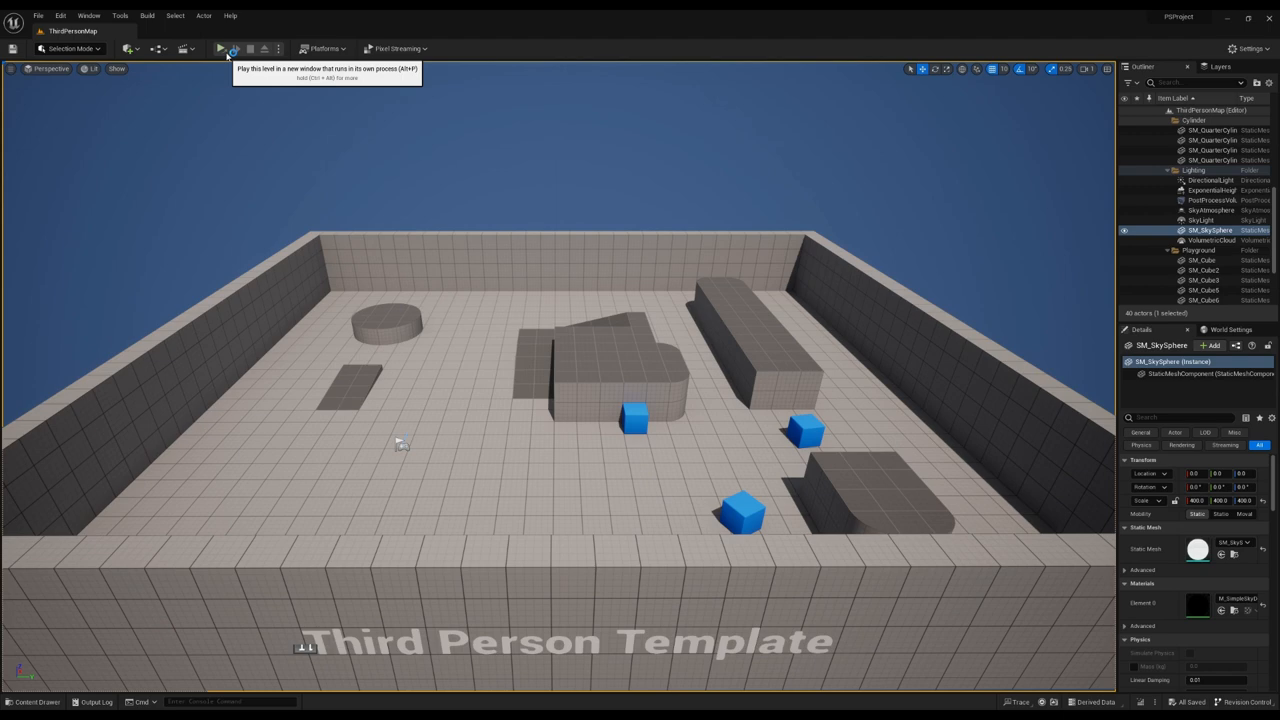
Play the level as a standalone game so its streamer connects.
left_click(220, 49)
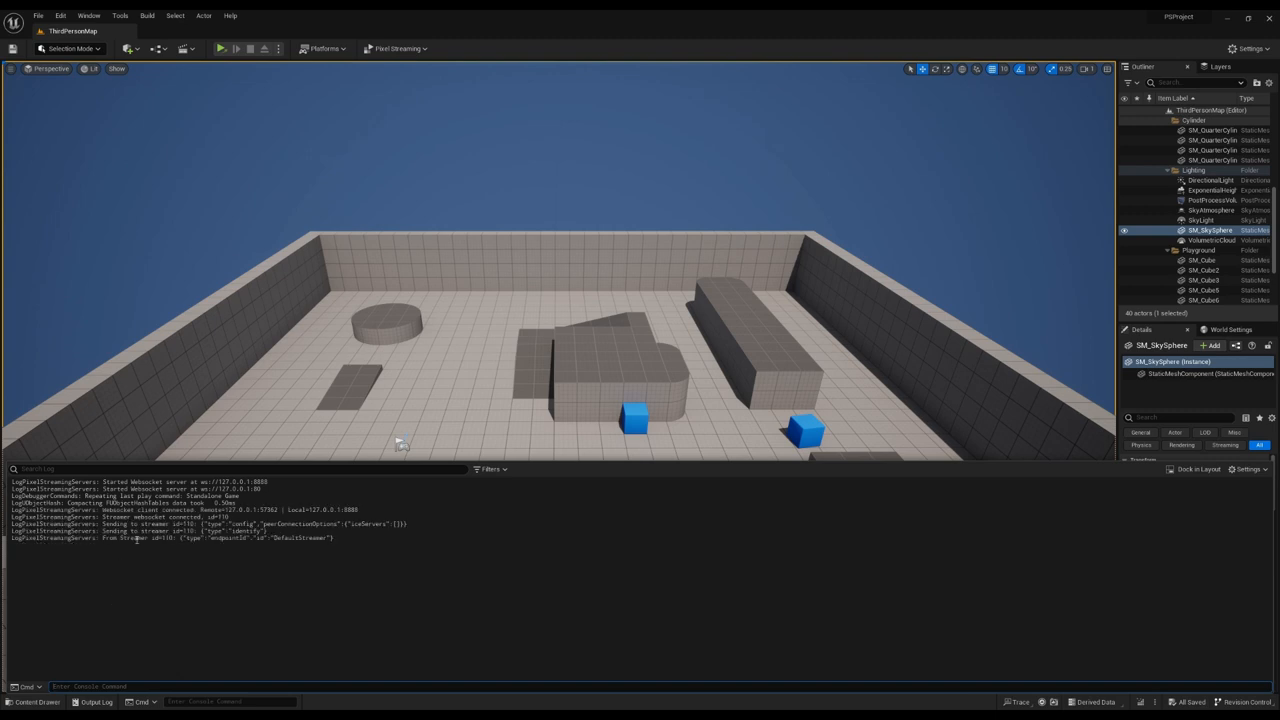
mouse_move(147, 519)
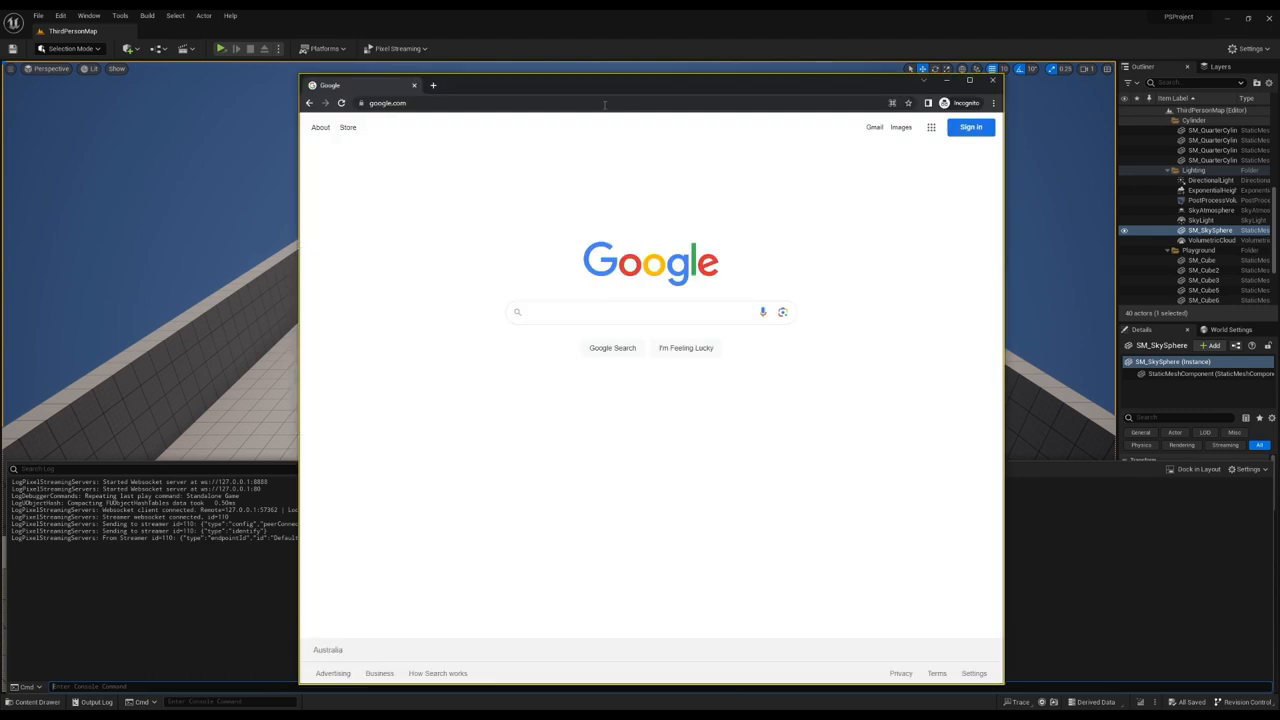
Load 127.0.0.1 in Chrome, start the stream, then close the browser.
type("127.0.0.1")
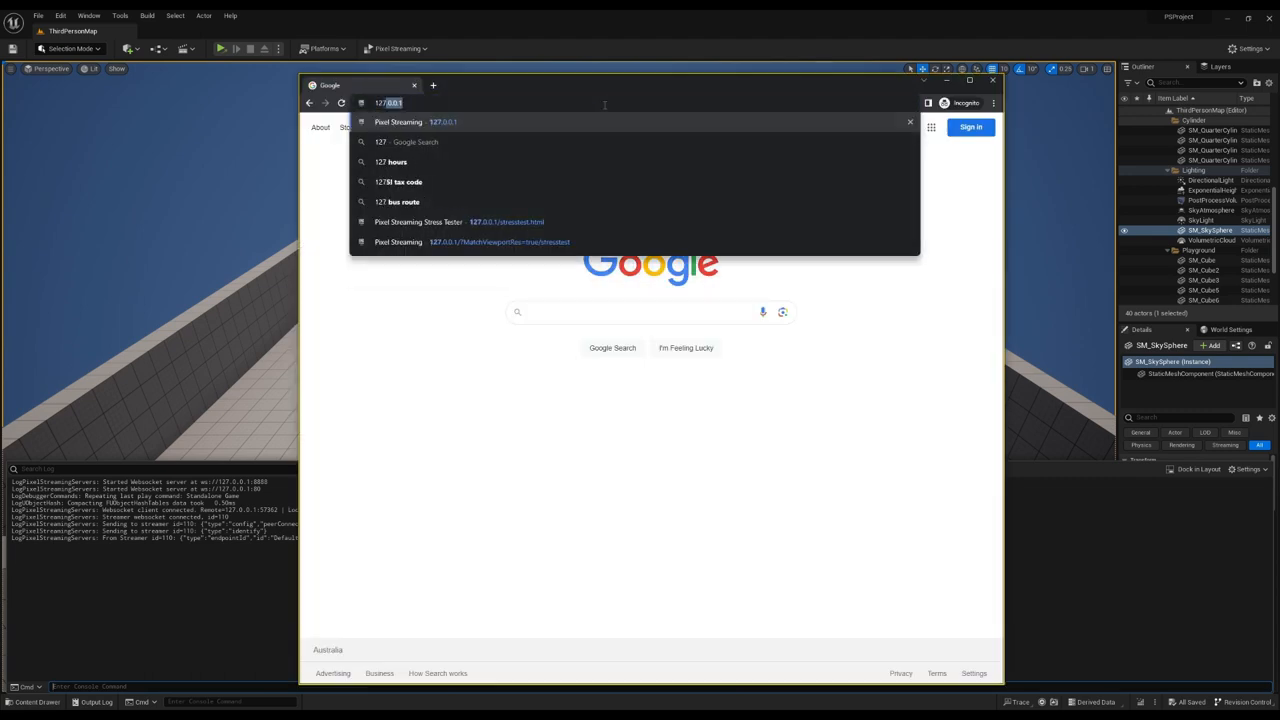
key("Enter")
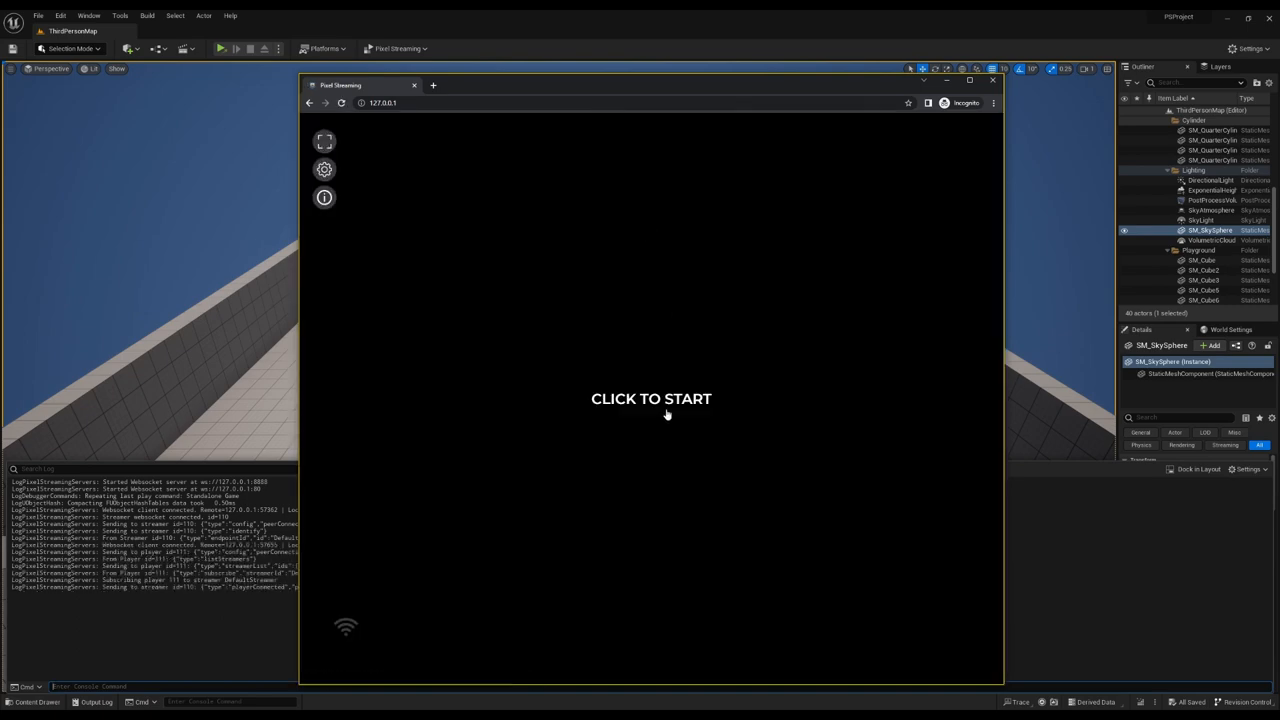
left_click(651, 399)
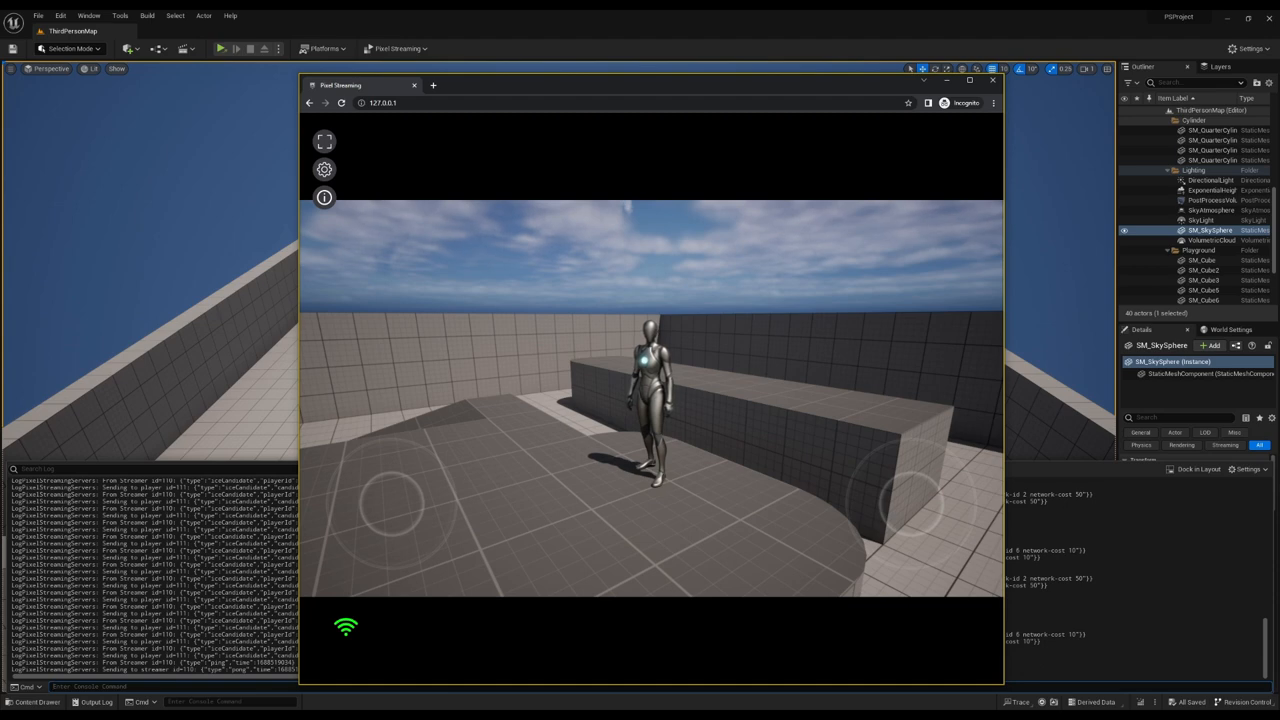
left_click(989, 80)
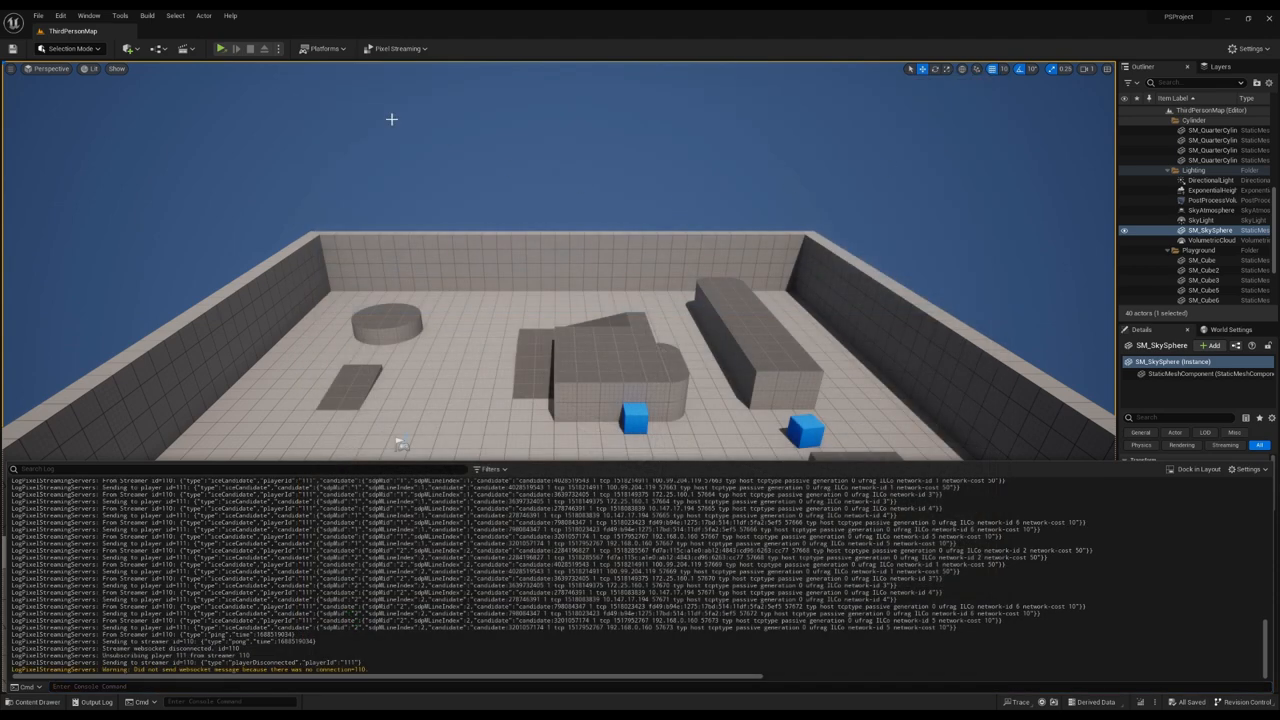
Stop the signalling server from the Pixel Streaming dropdown, exposing ports 8888 and 80.
left_click(395, 48)
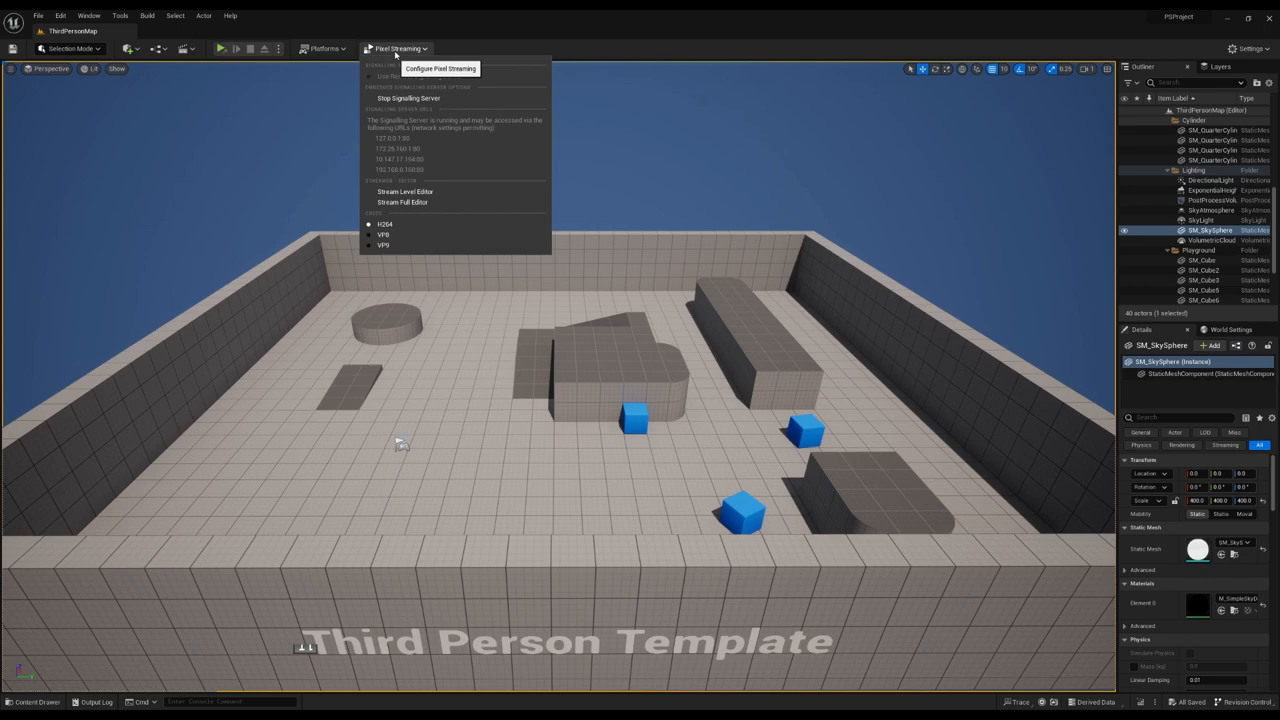
mouse_move(450, 97)
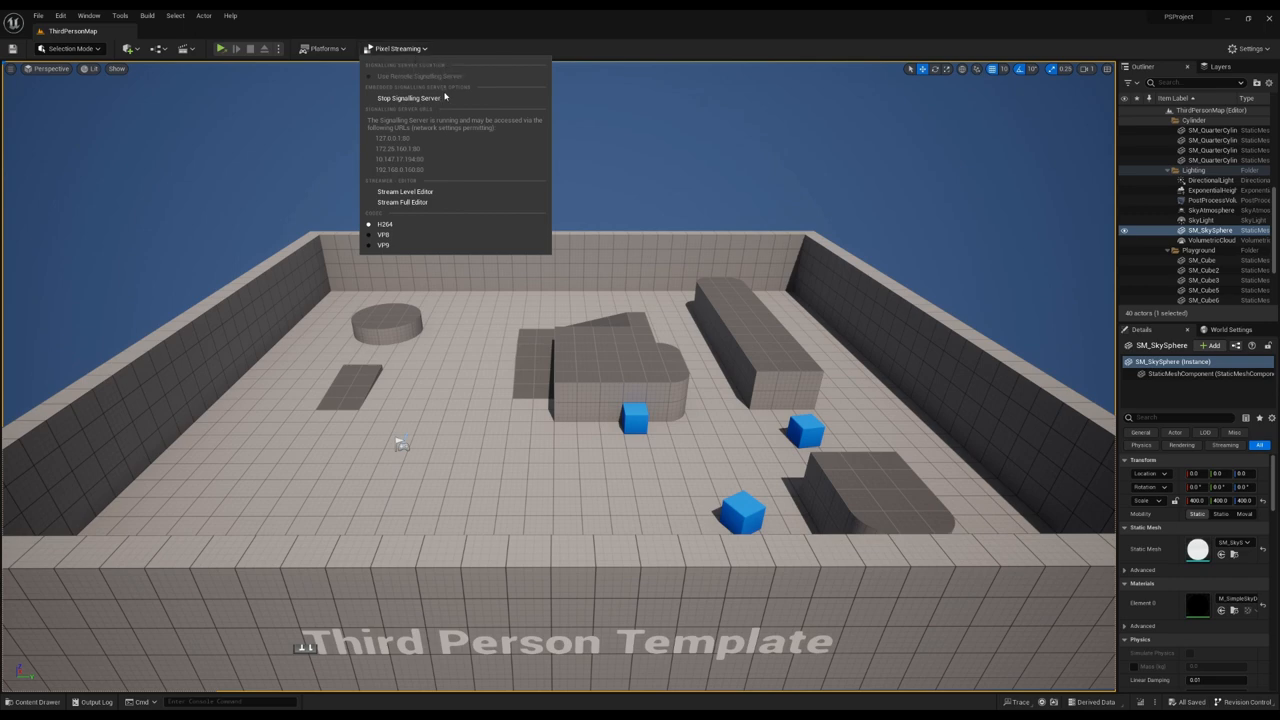
left_click(399, 99)
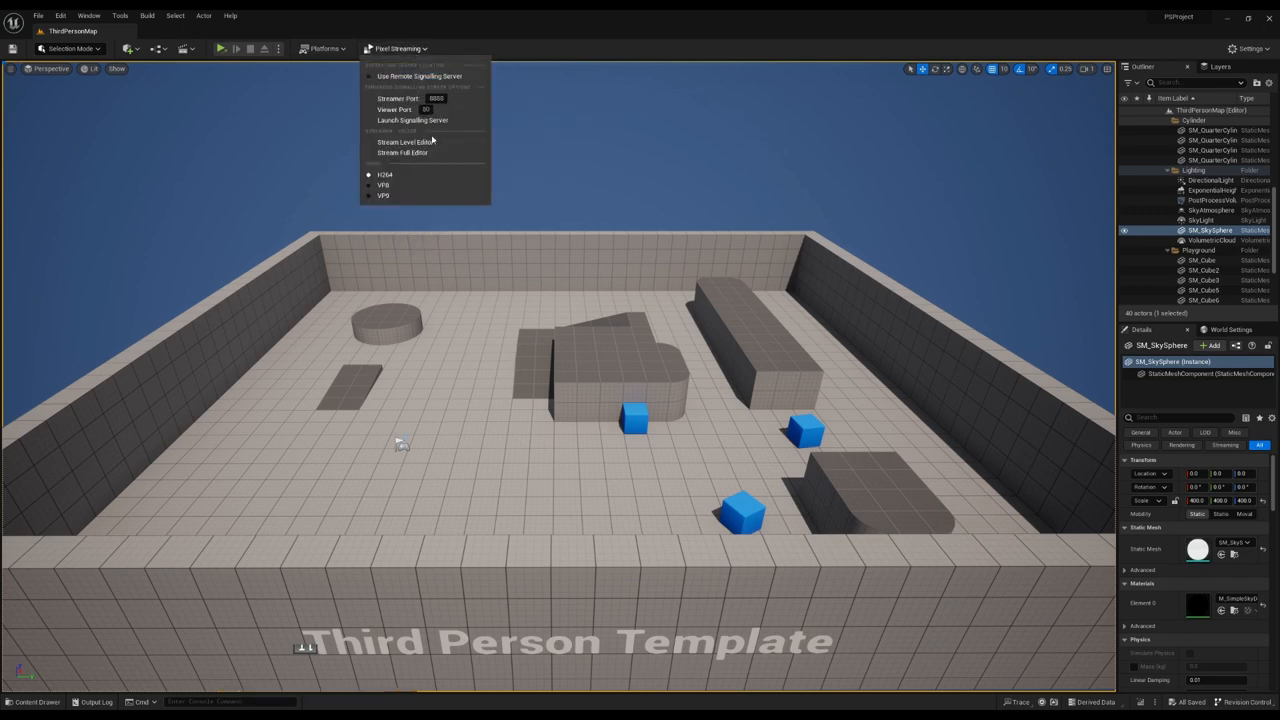
mouse_move(448, 153)
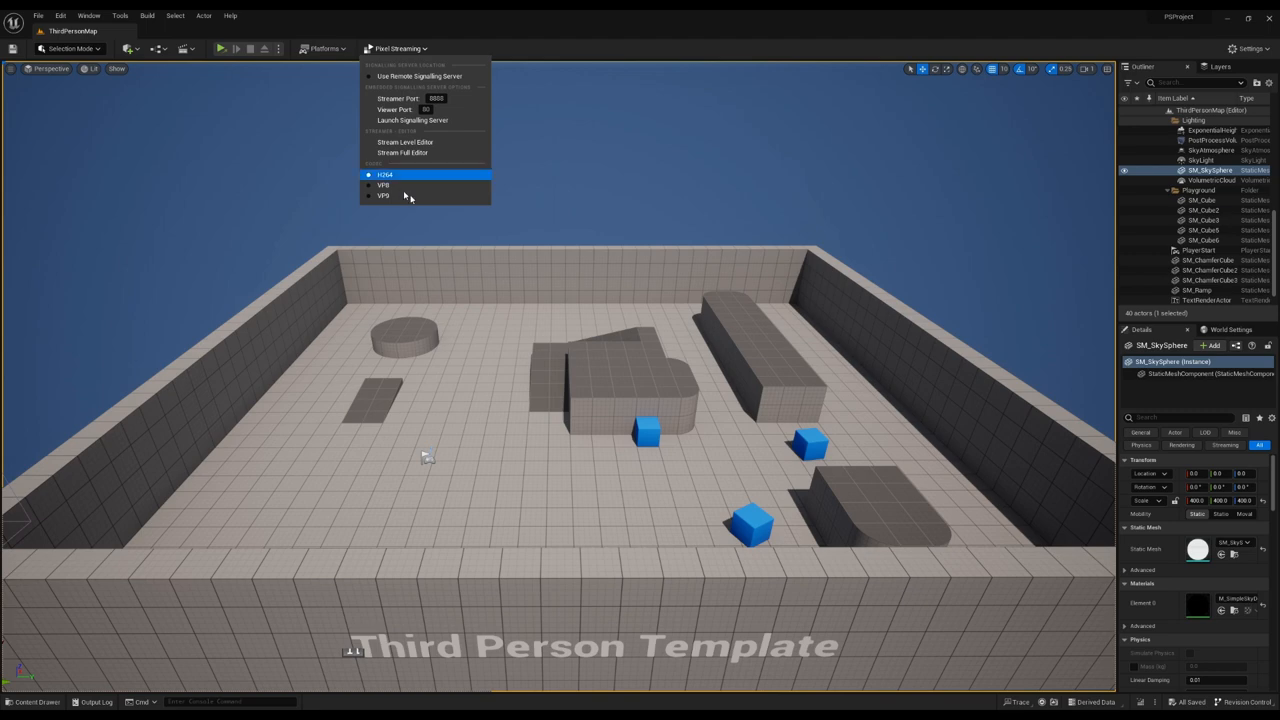
mouse_move(410, 197)
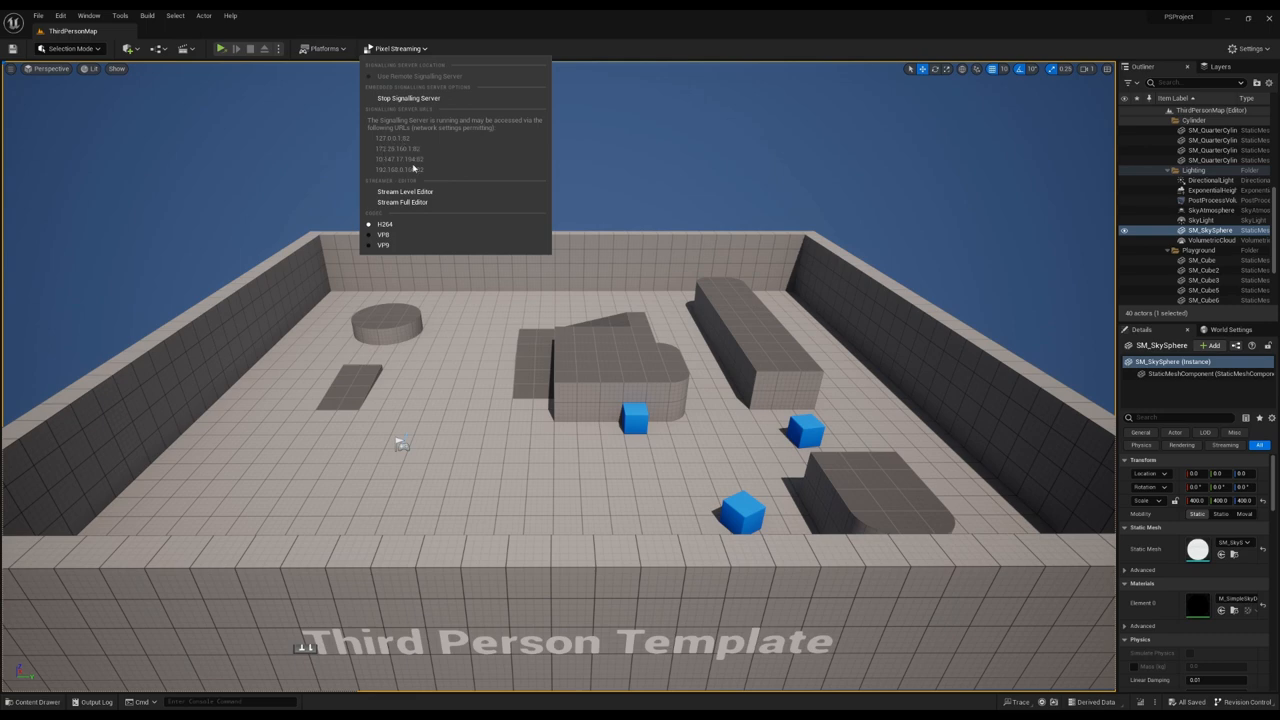
mouse_move(429, 152)
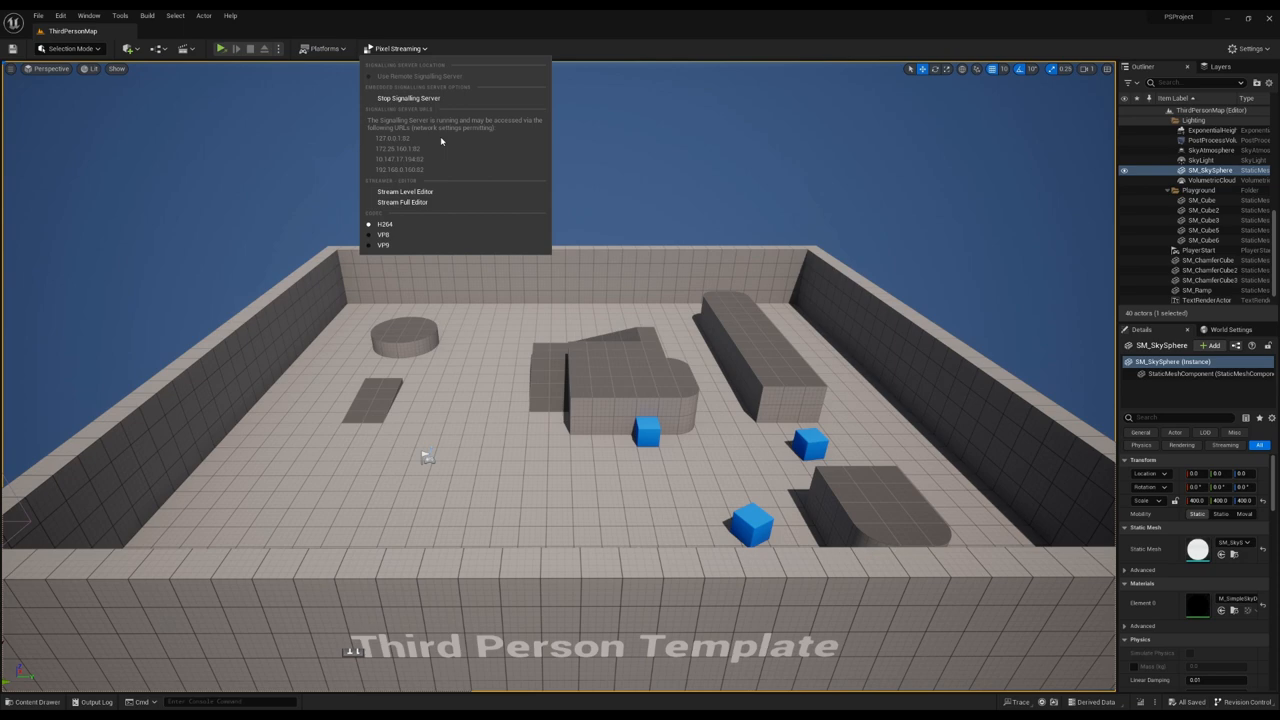
mouse_move(431, 152)
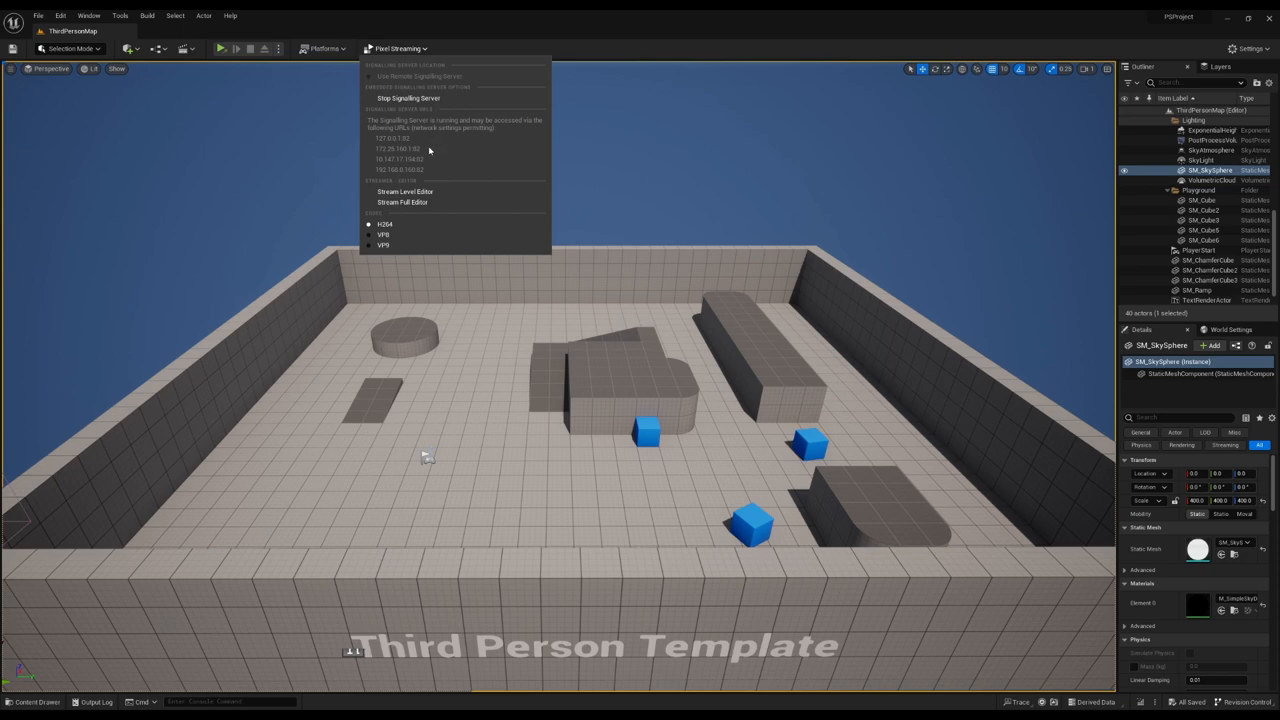
mouse_move(460, 584)
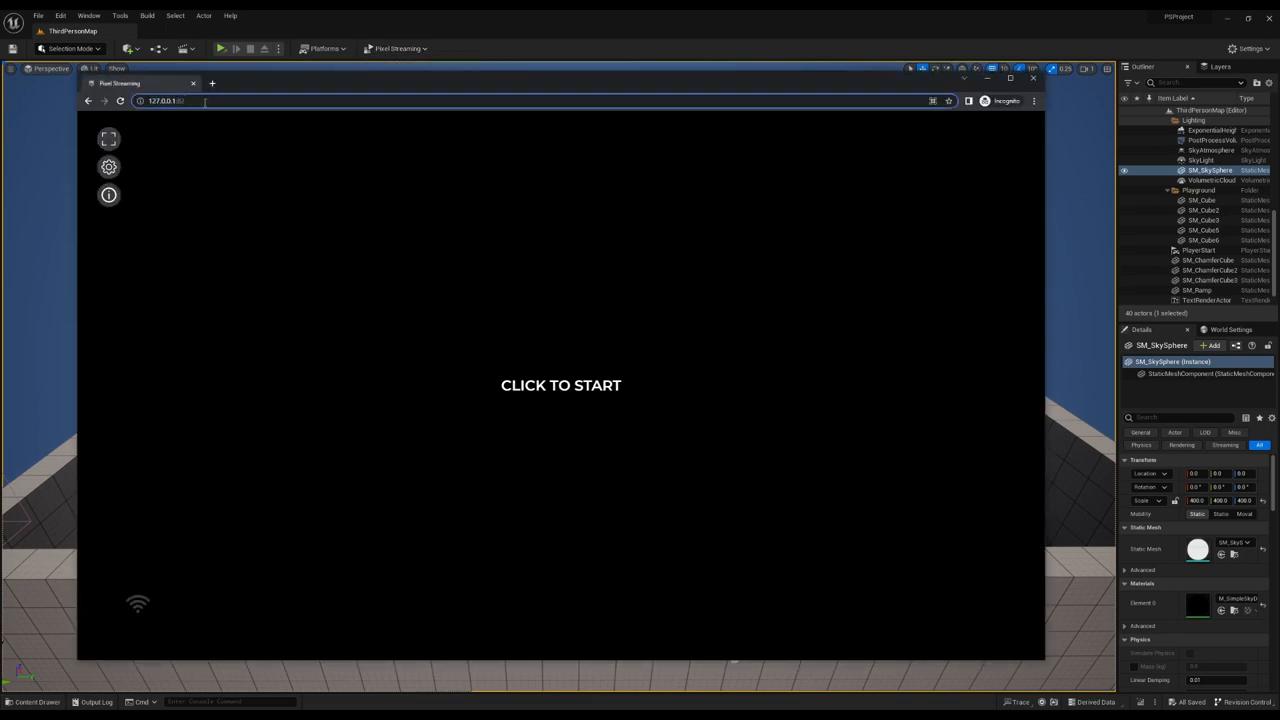
Load the player at the custom-port 127.0.0.1 address and recheck the server addresses.
left_click(200, 102)
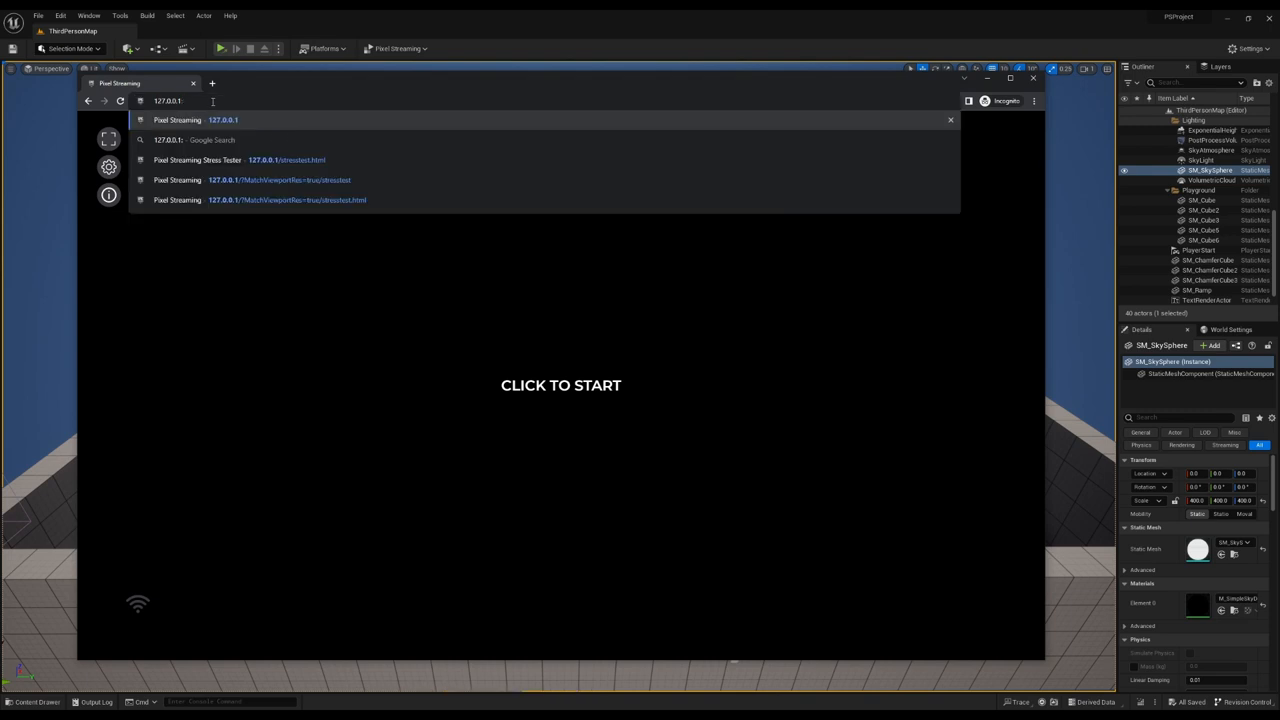
left_click(258, 119)
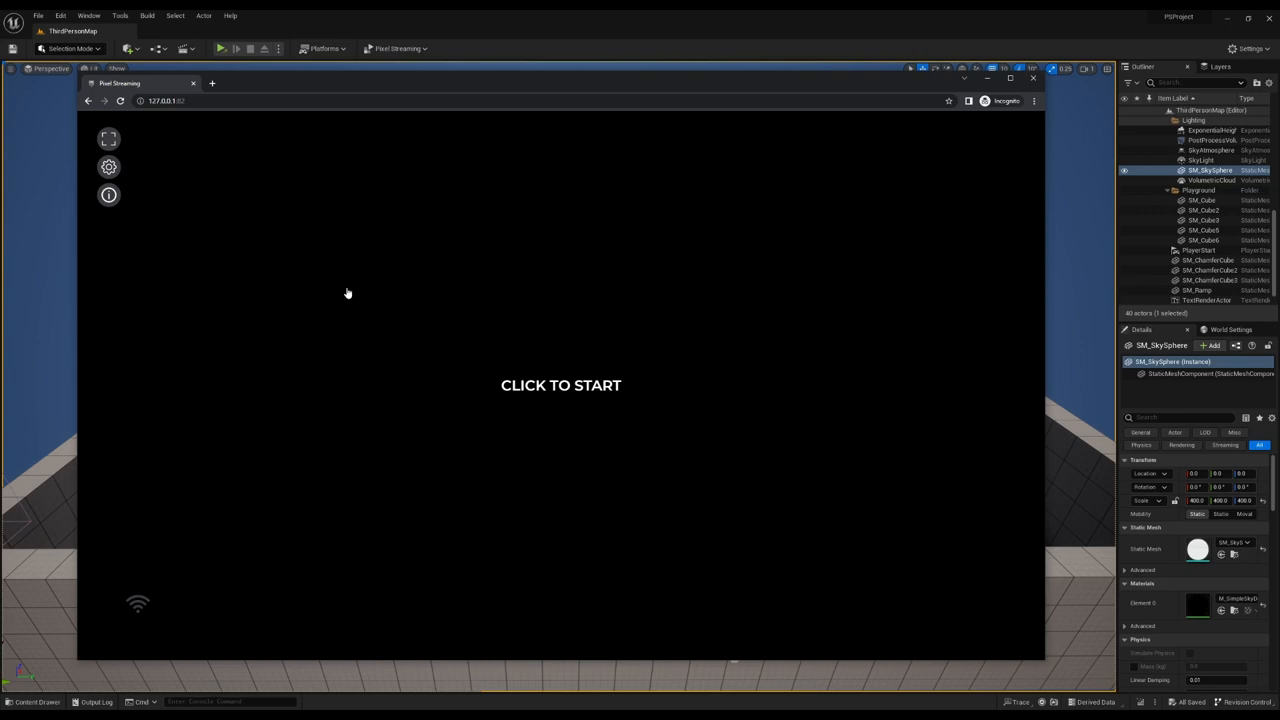
left_click(396, 48)
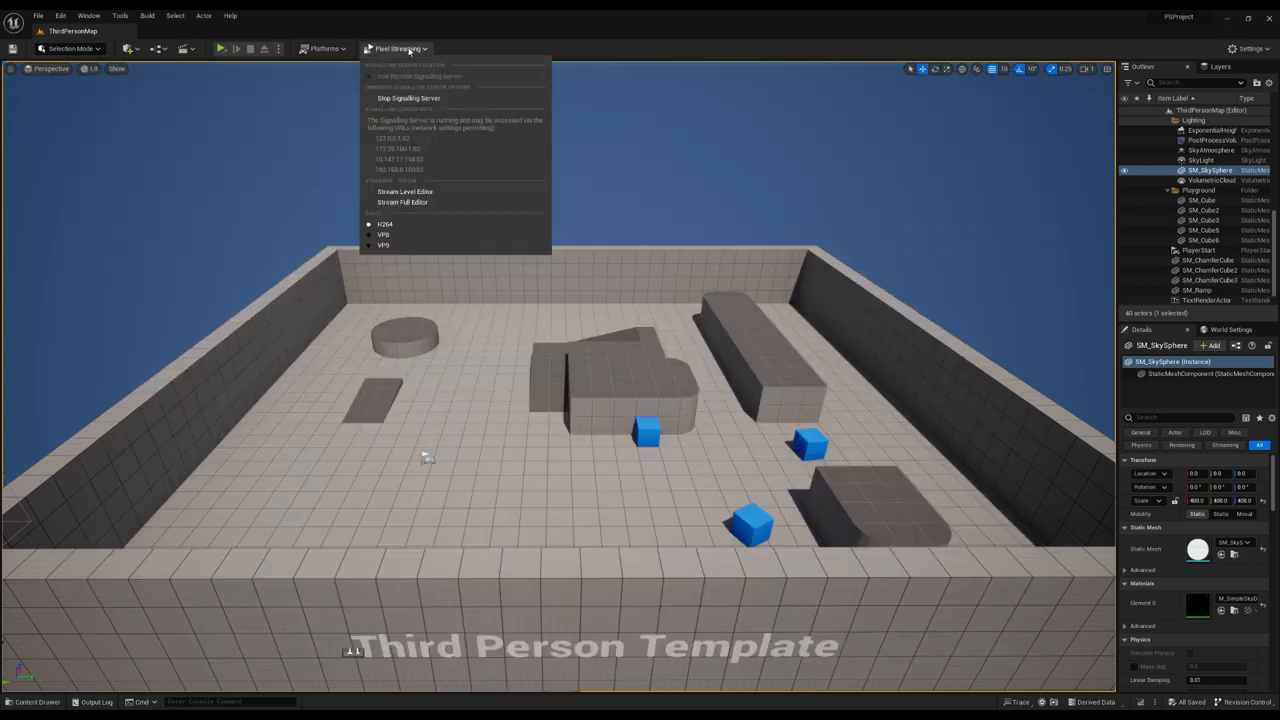